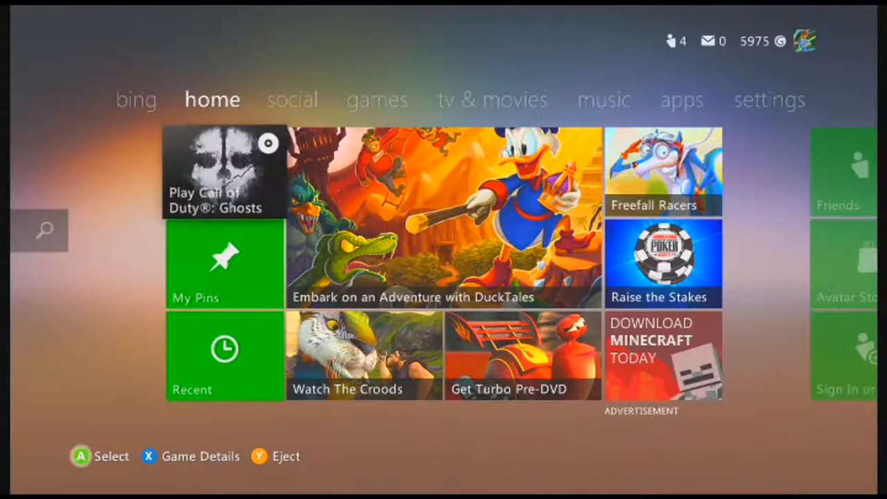
Launch Call of Duty: Ghosts from the 'Play Call of Duty: Ghosts' home tile
click(224, 172)
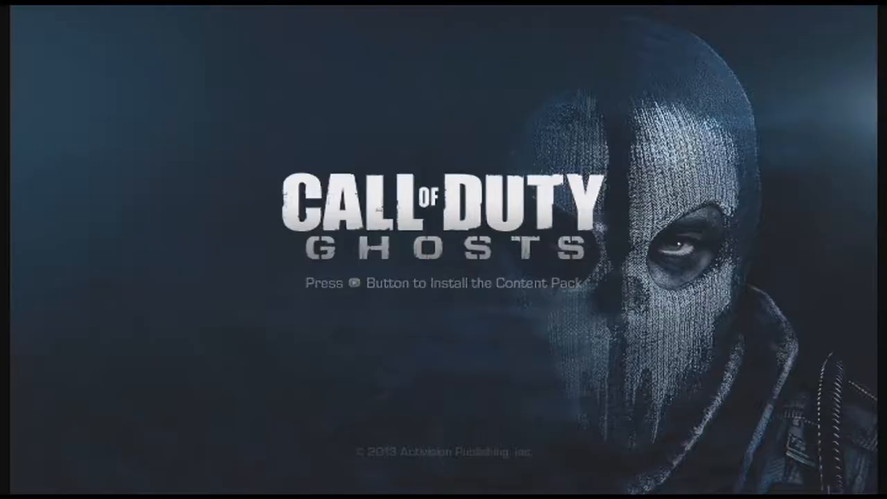
Start the content-pack install, bringing up the Select a Device storage prompt
key(enter)
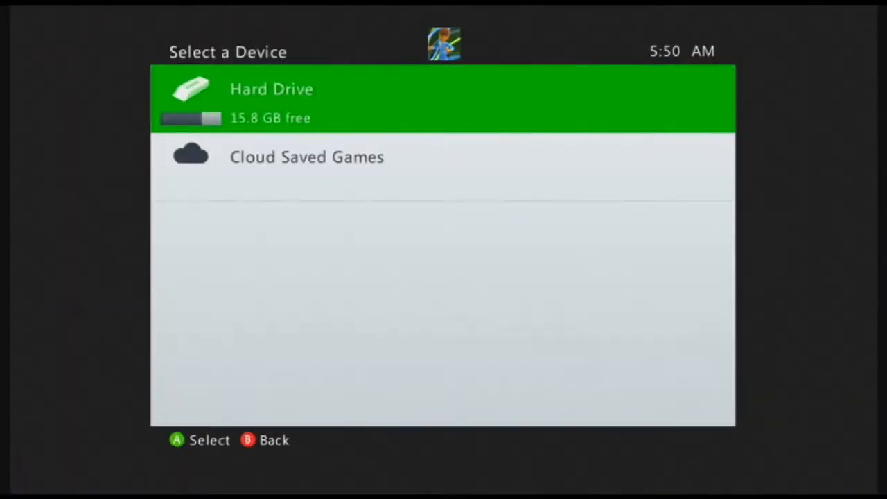